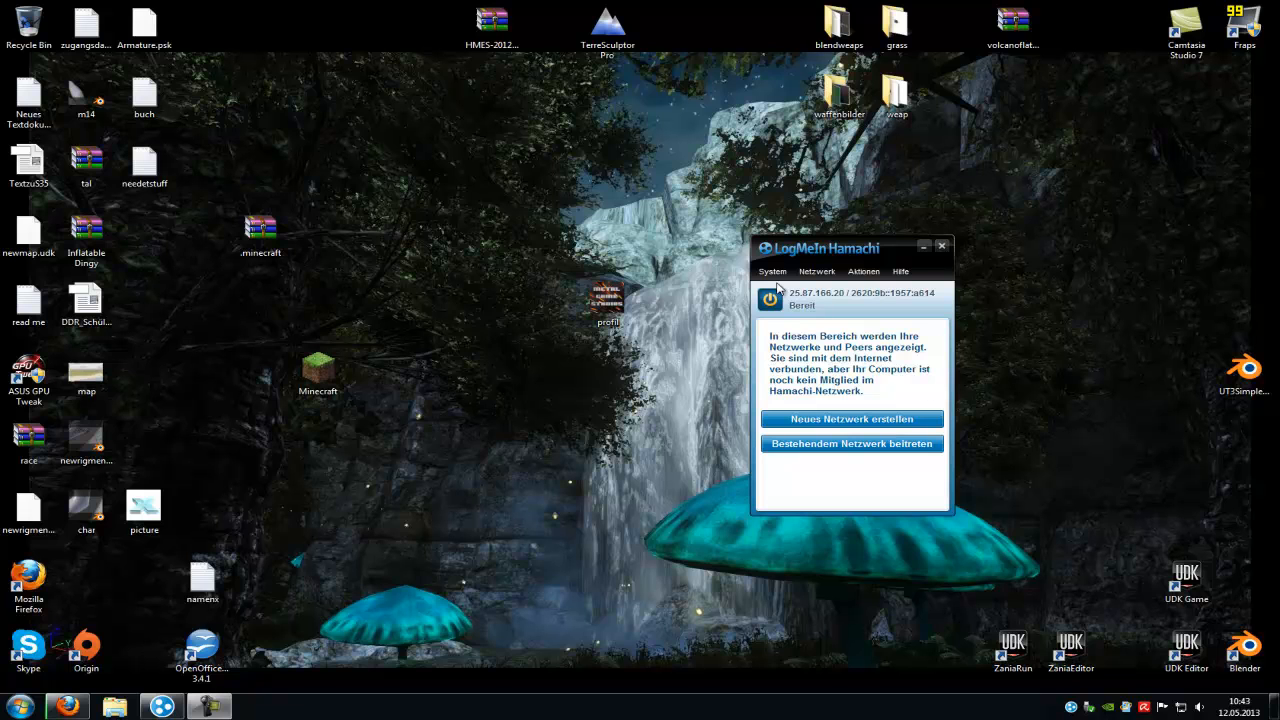
mouse_move(815, 262)
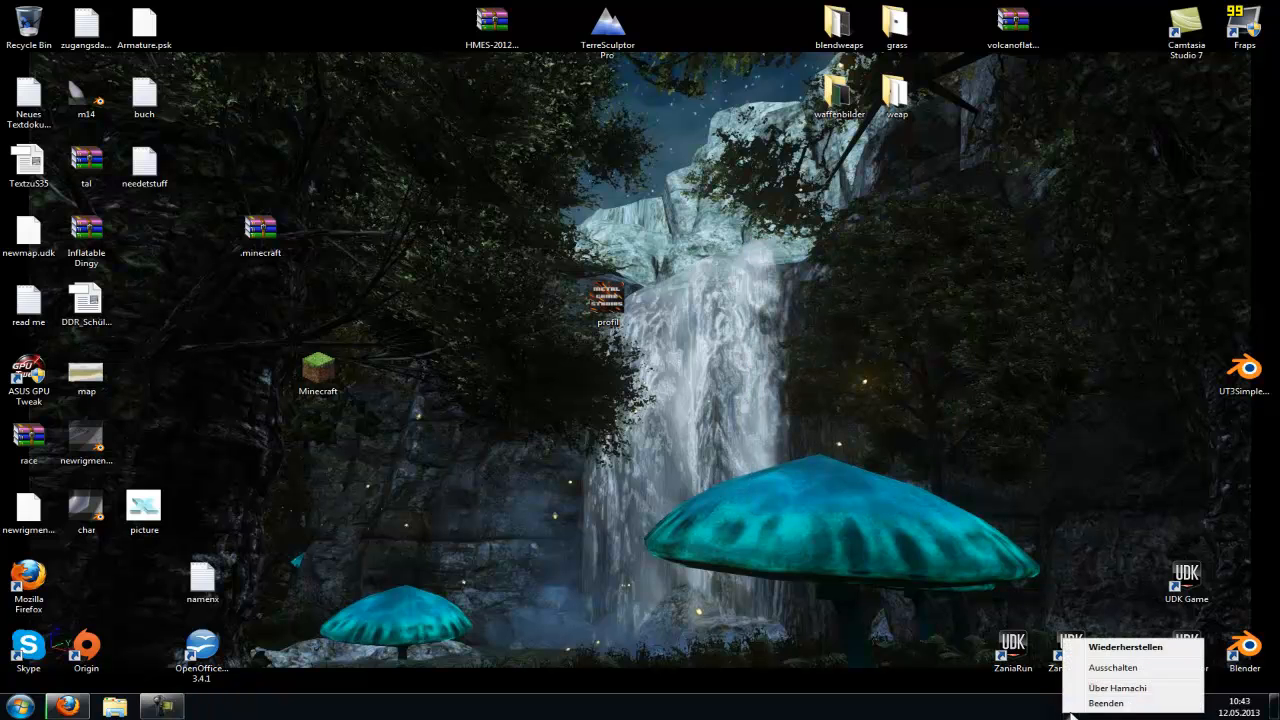
- Open the Start menu after sending Hamachi to the system tray
left_click(10, 706)
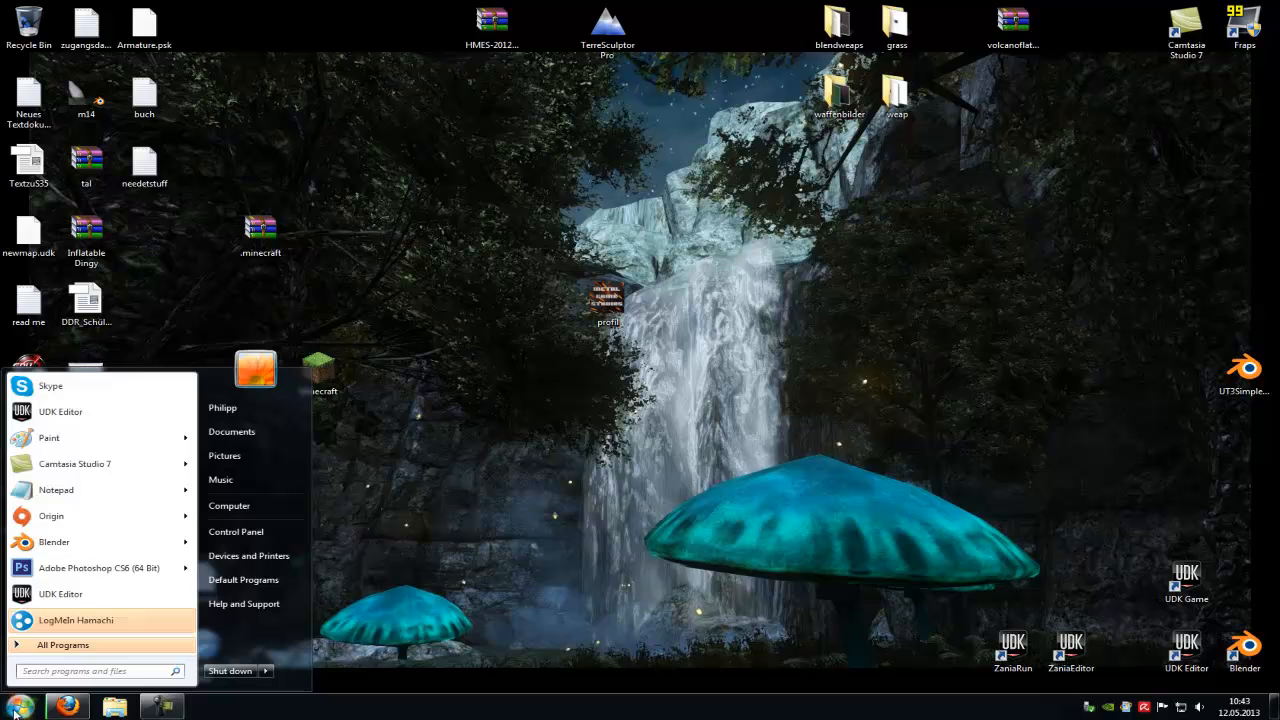
- Open Windows Firewall's allowed programs, enable Change settings, and start Allow another program
left_click(235, 531)
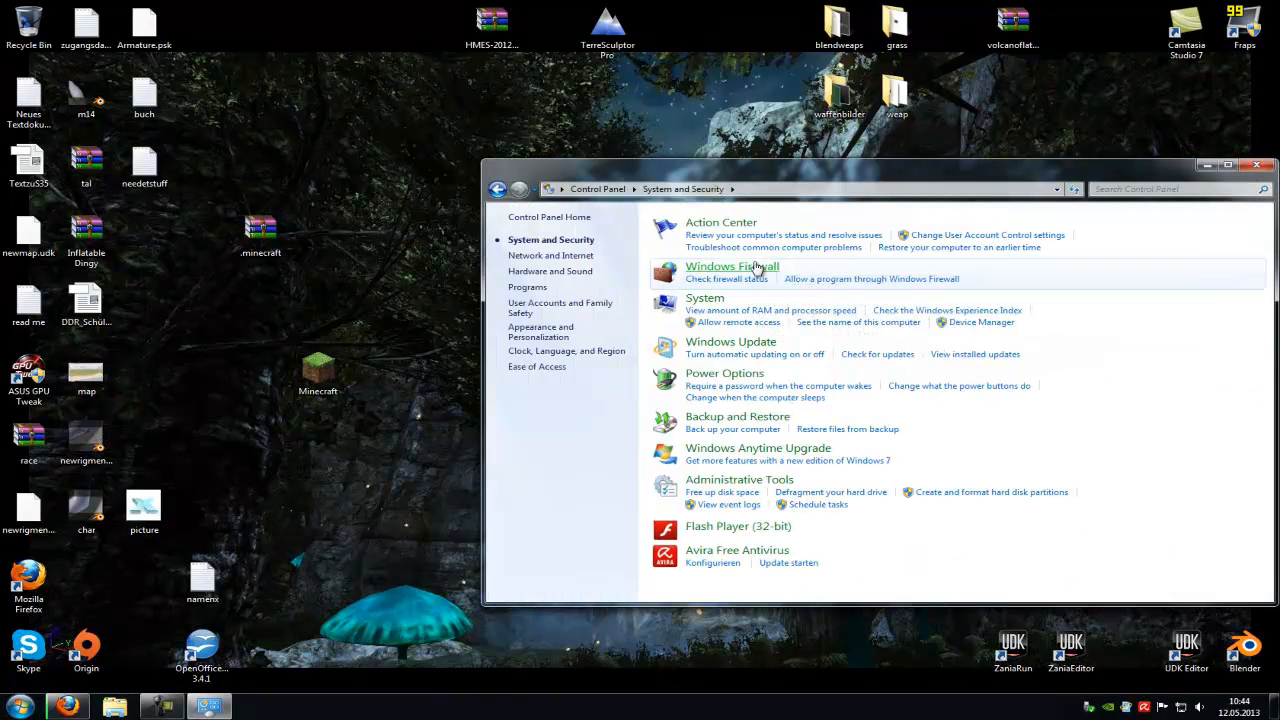
left_click(731, 266)
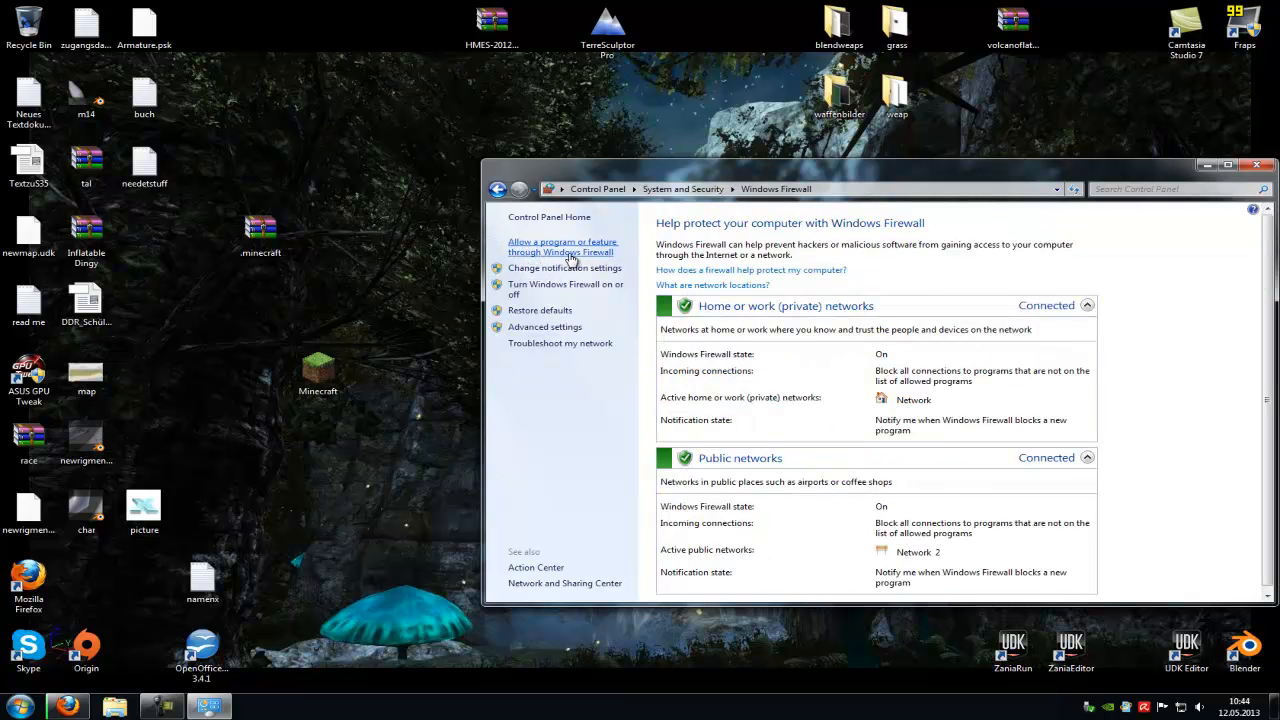
left_click(563, 247)
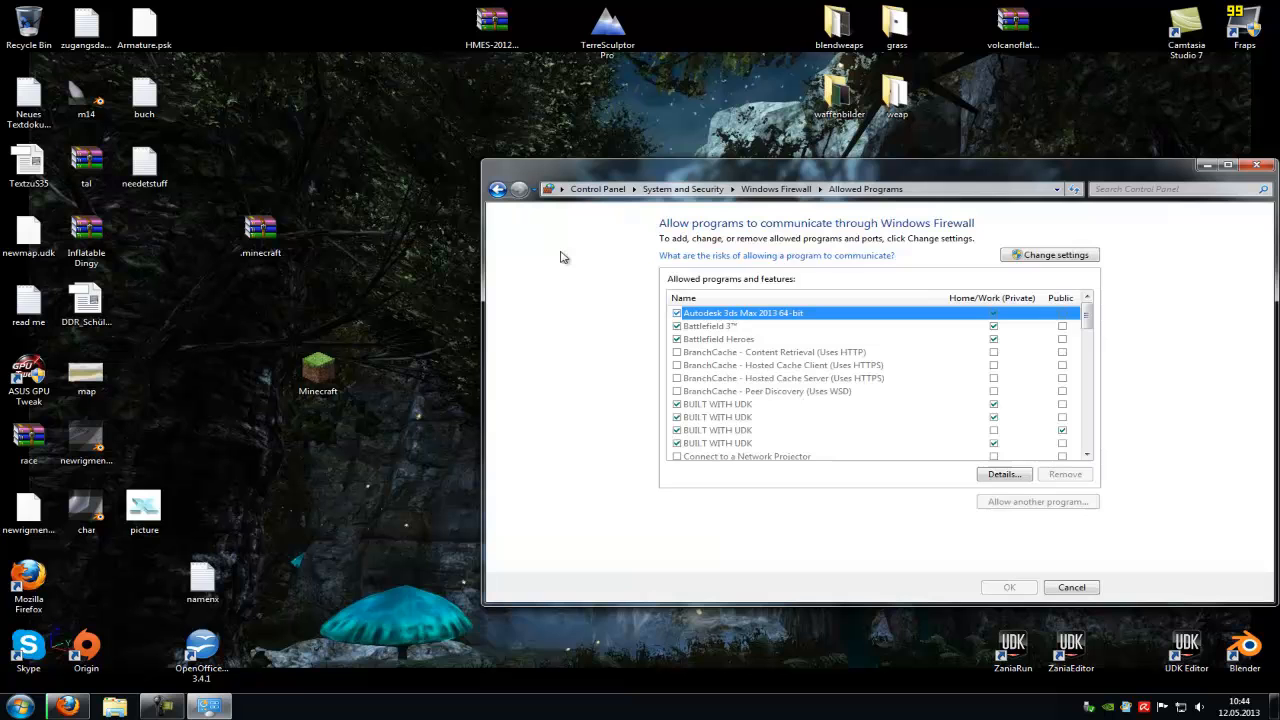
mouse_move(1050, 254)
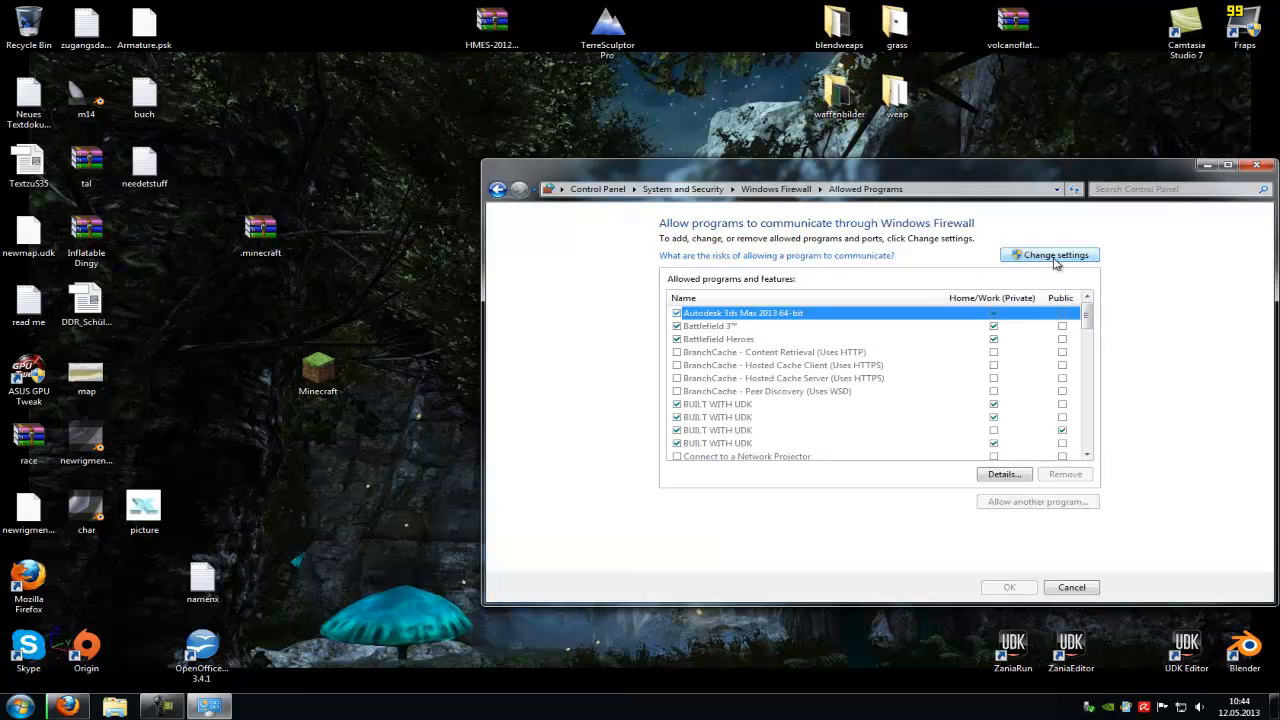
left_click(1049, 254)
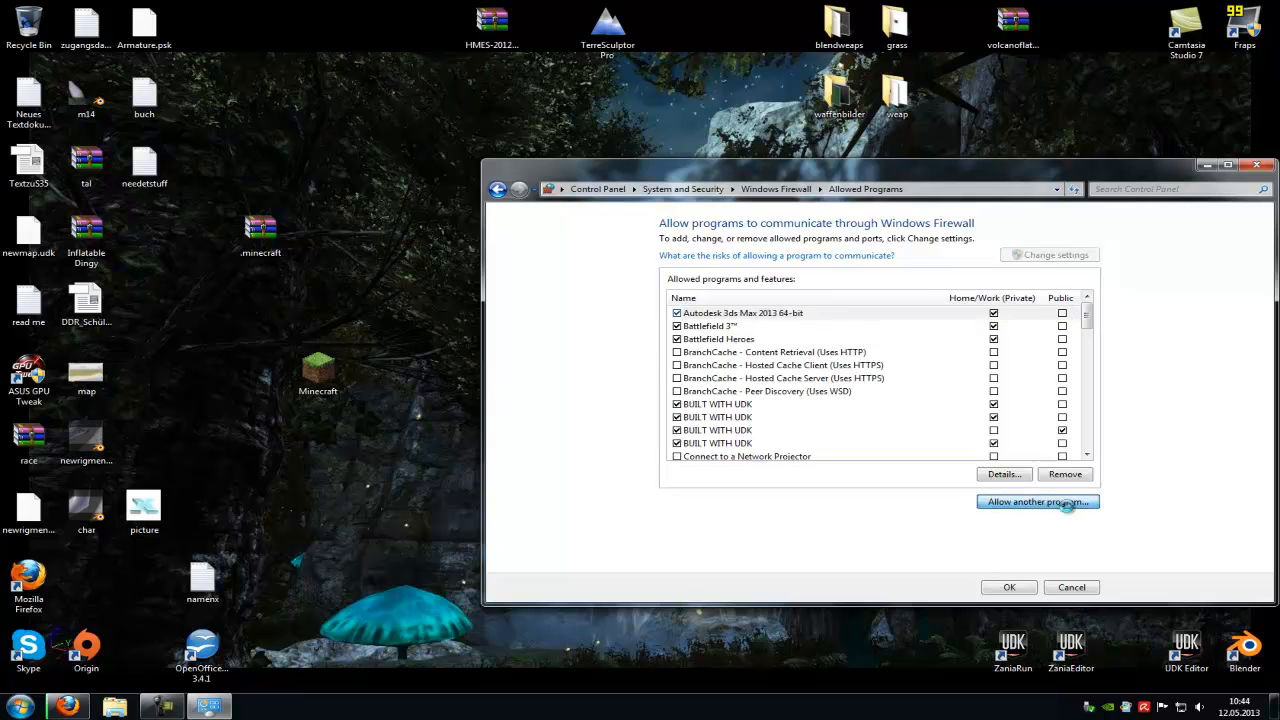
left_click(1037, 501)
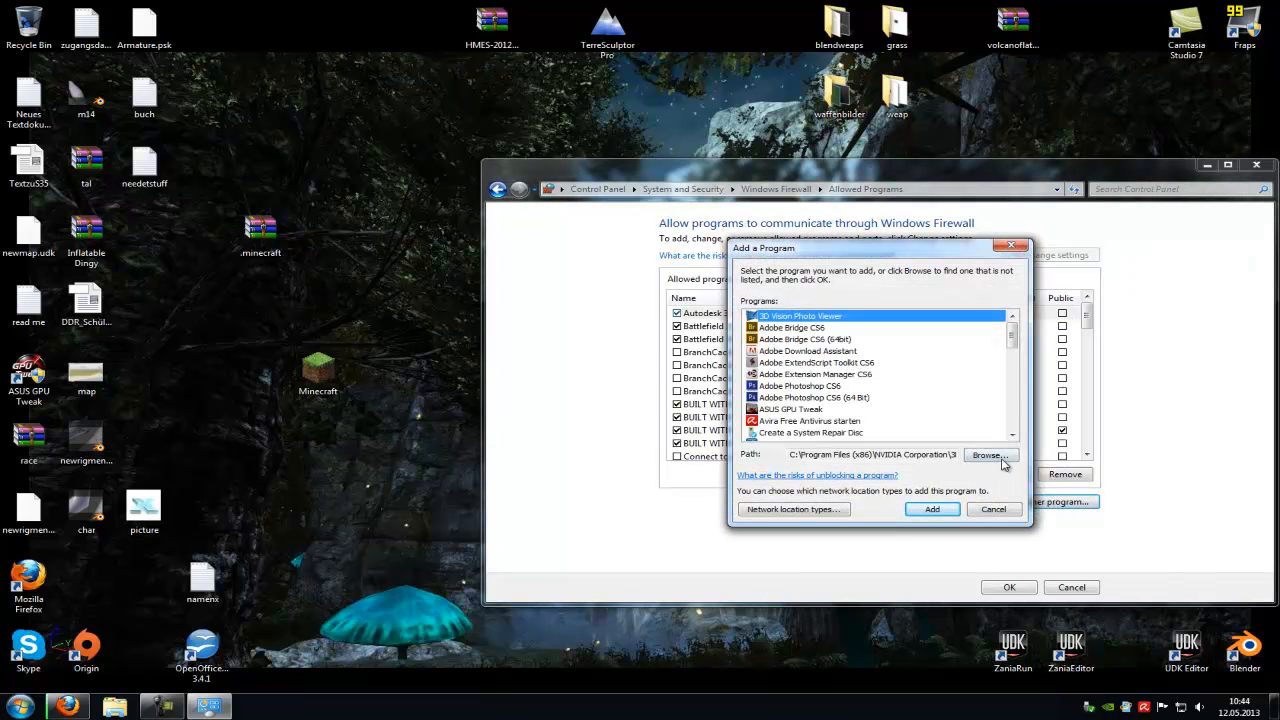
- Browse to C:\Program Files (x86)\LogMeIn Hamachi to show hamachi-2 and its companion application
left_click(987, 455)
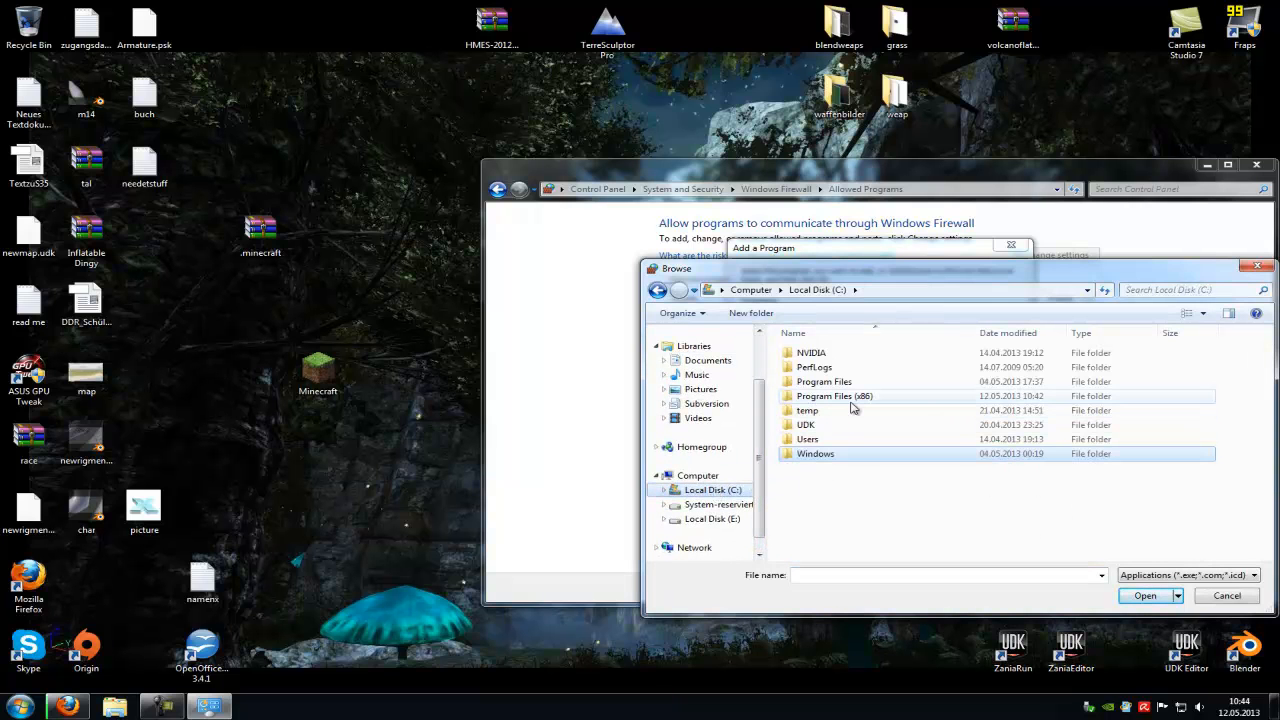
double_click(834, 395)
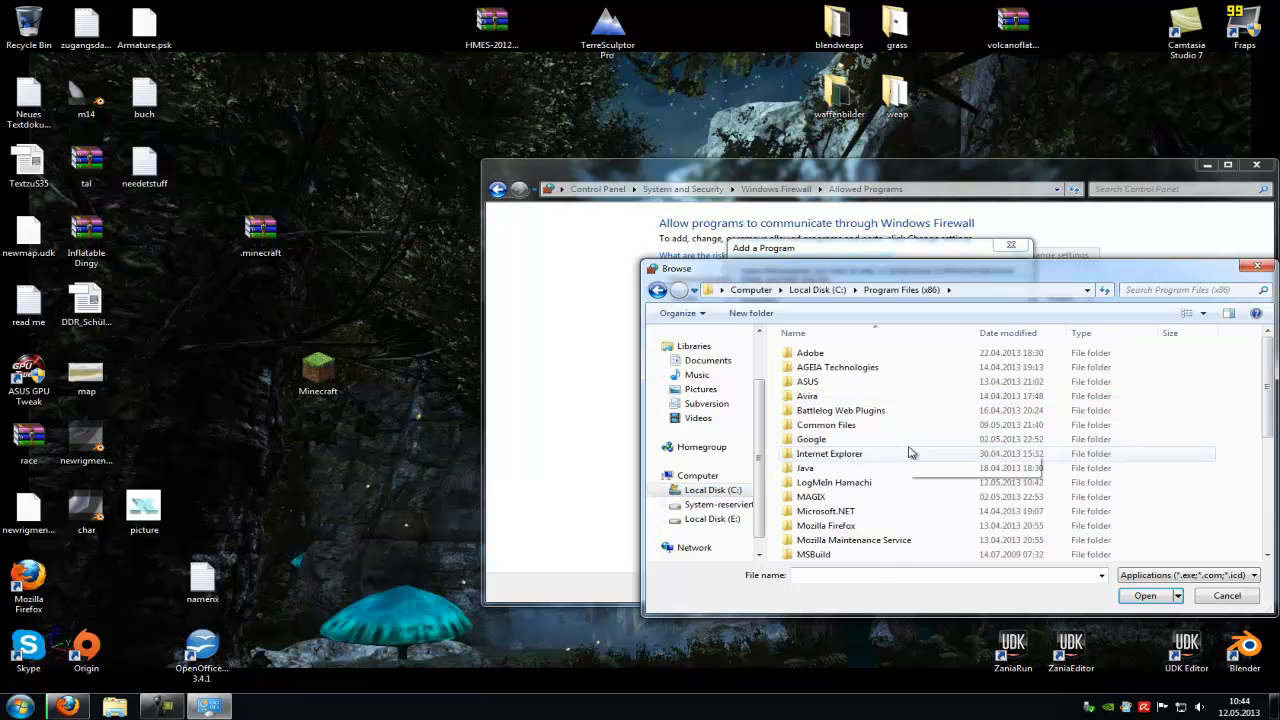
scroll("down", 3)
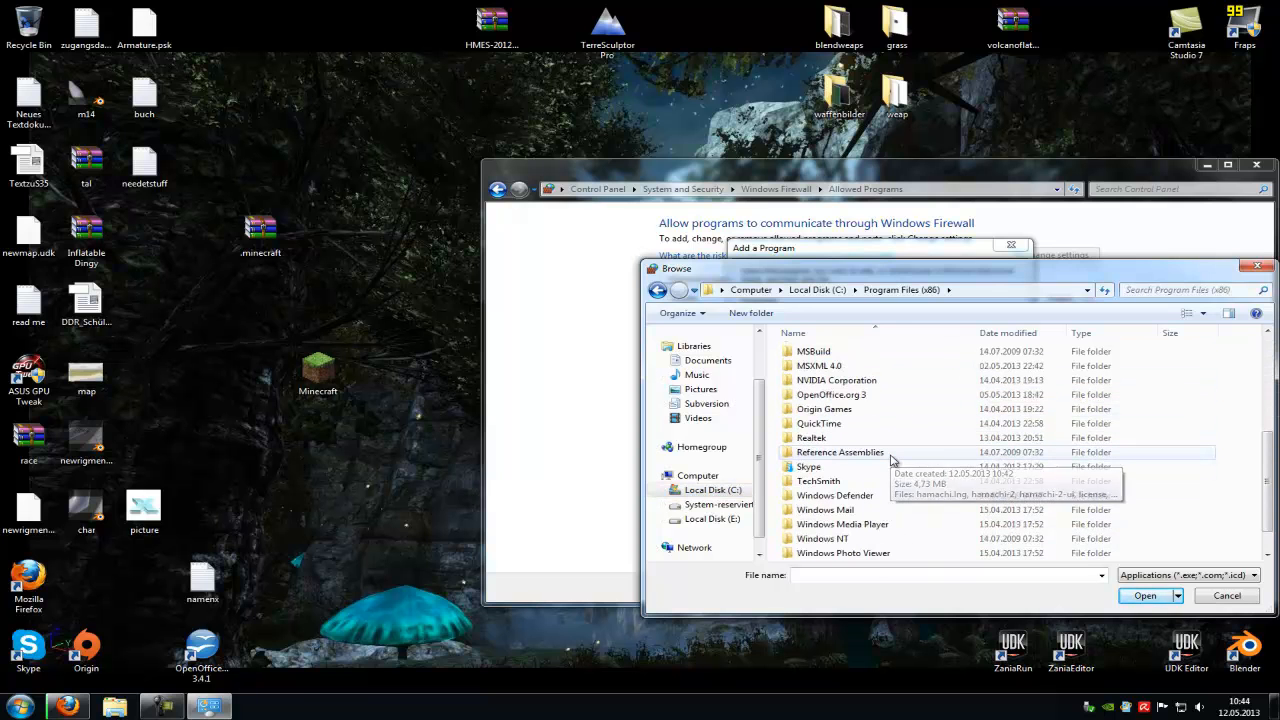
scroll("down", 3)
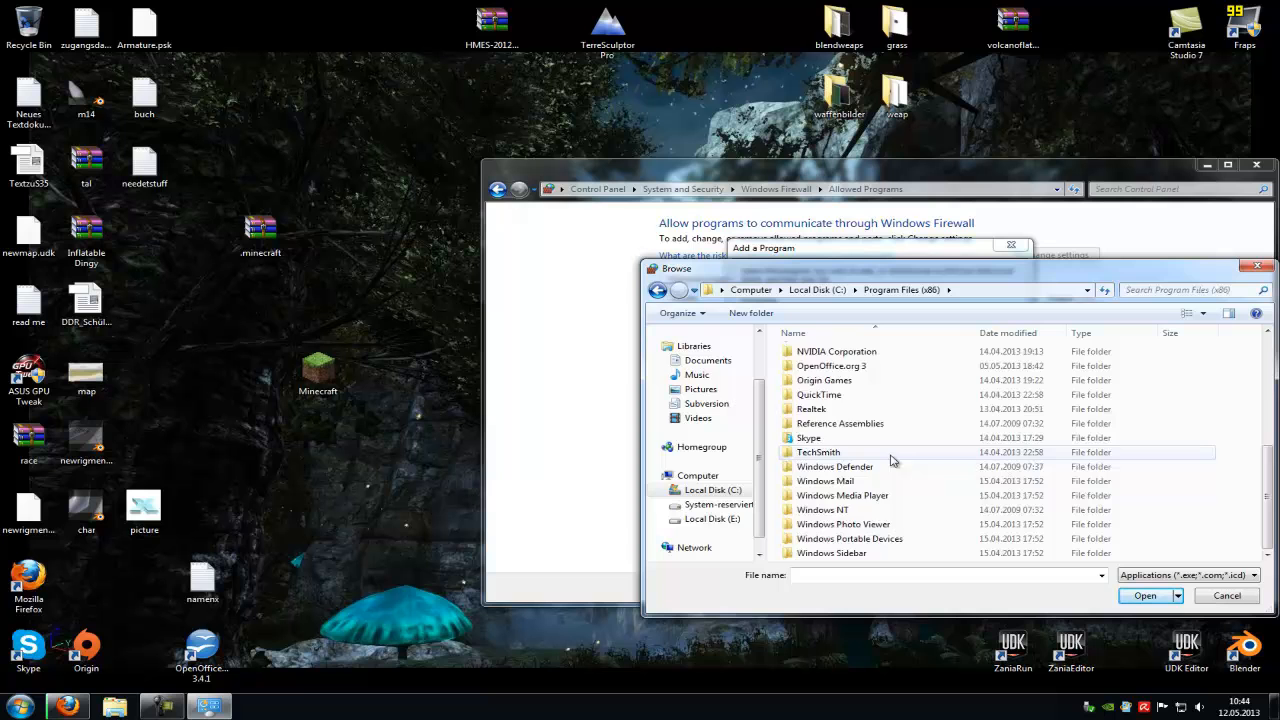
left_click(658, 289)
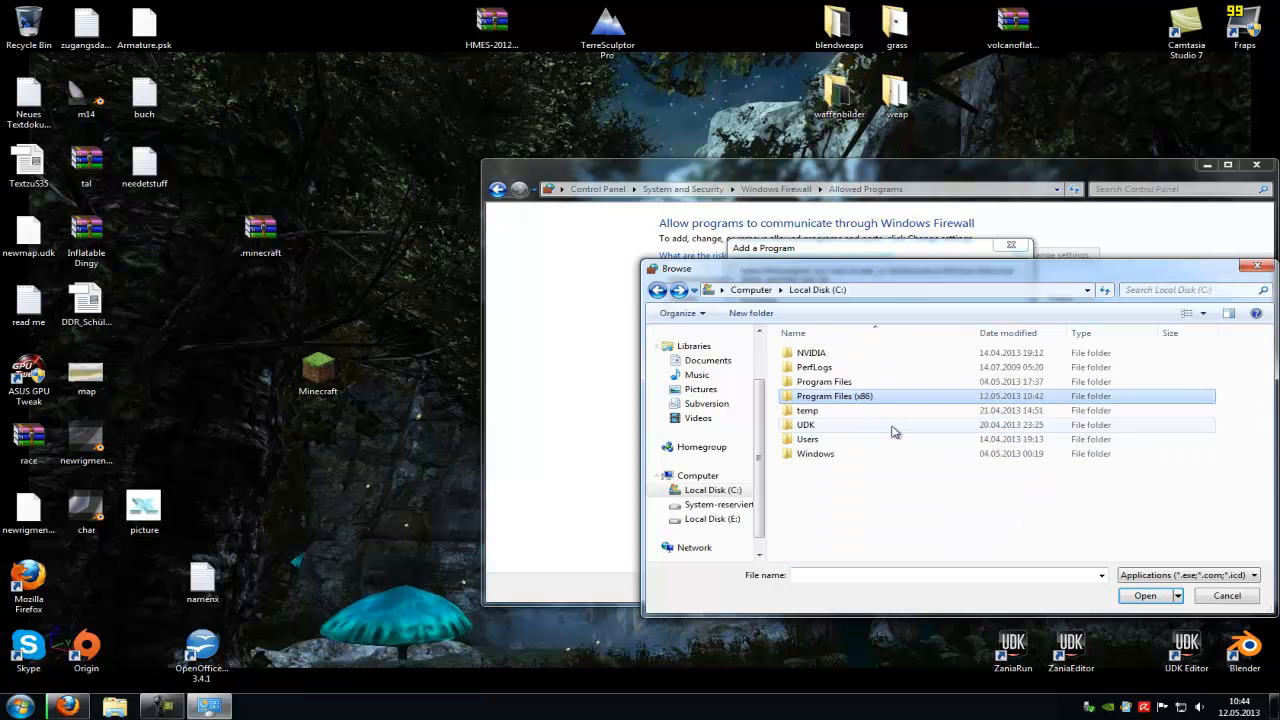
double_click(824, 381)
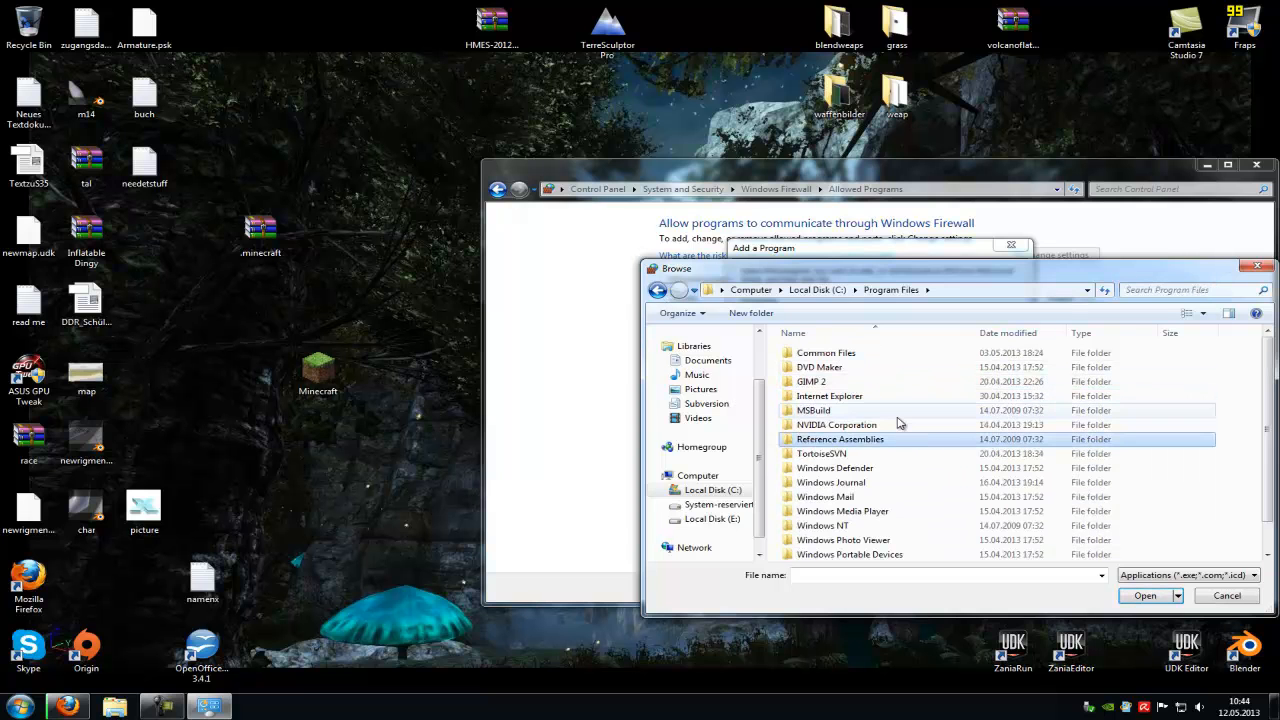
mouse_move(850, 395)
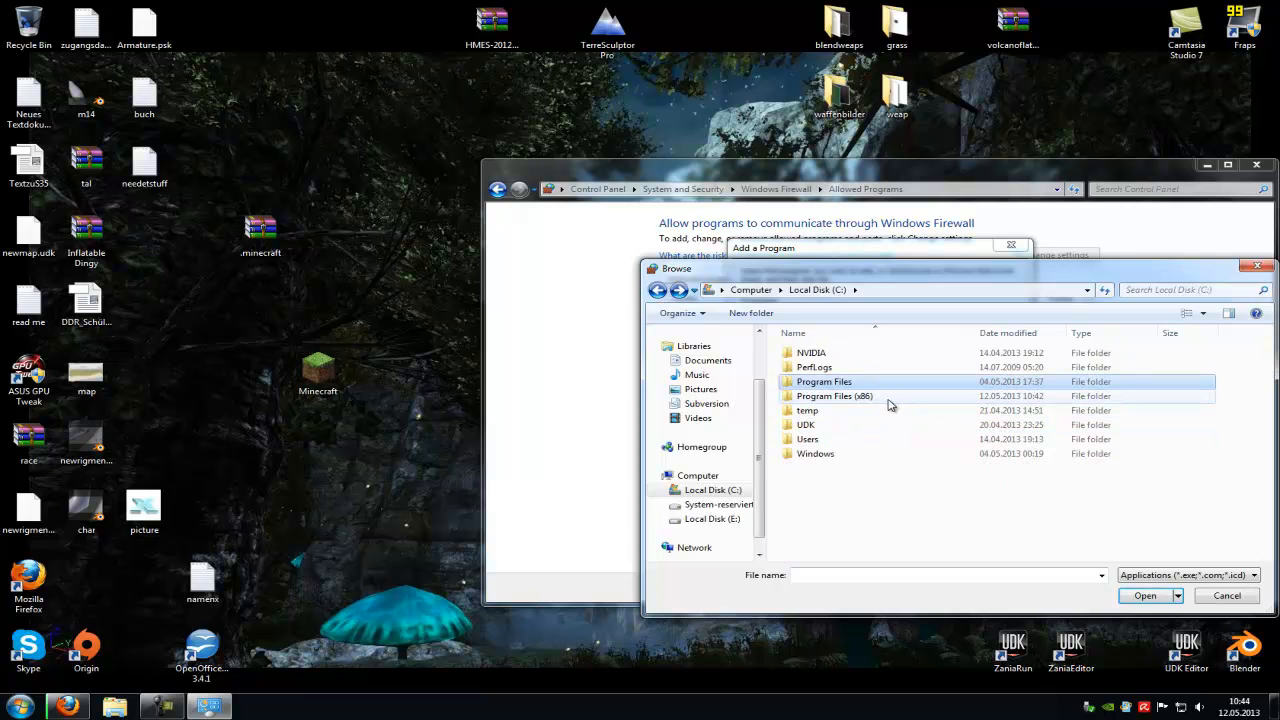
double_click(834, 396)
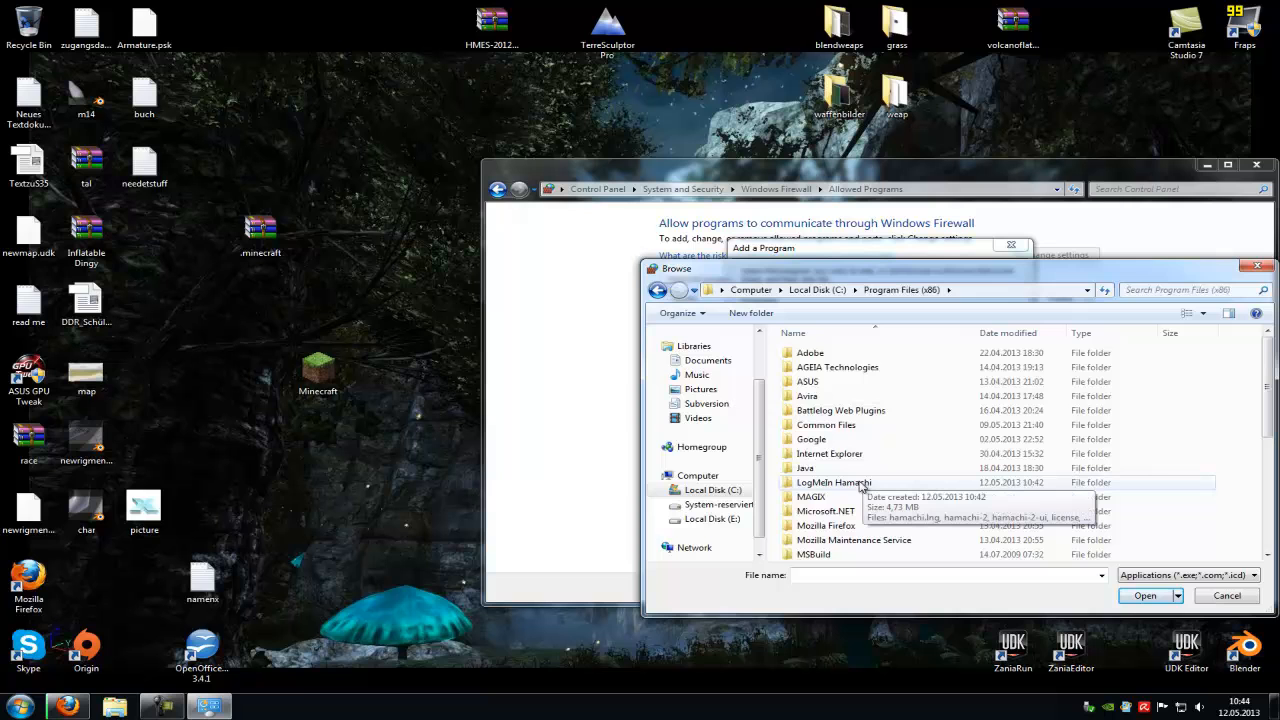
mouse_move(850, 492)
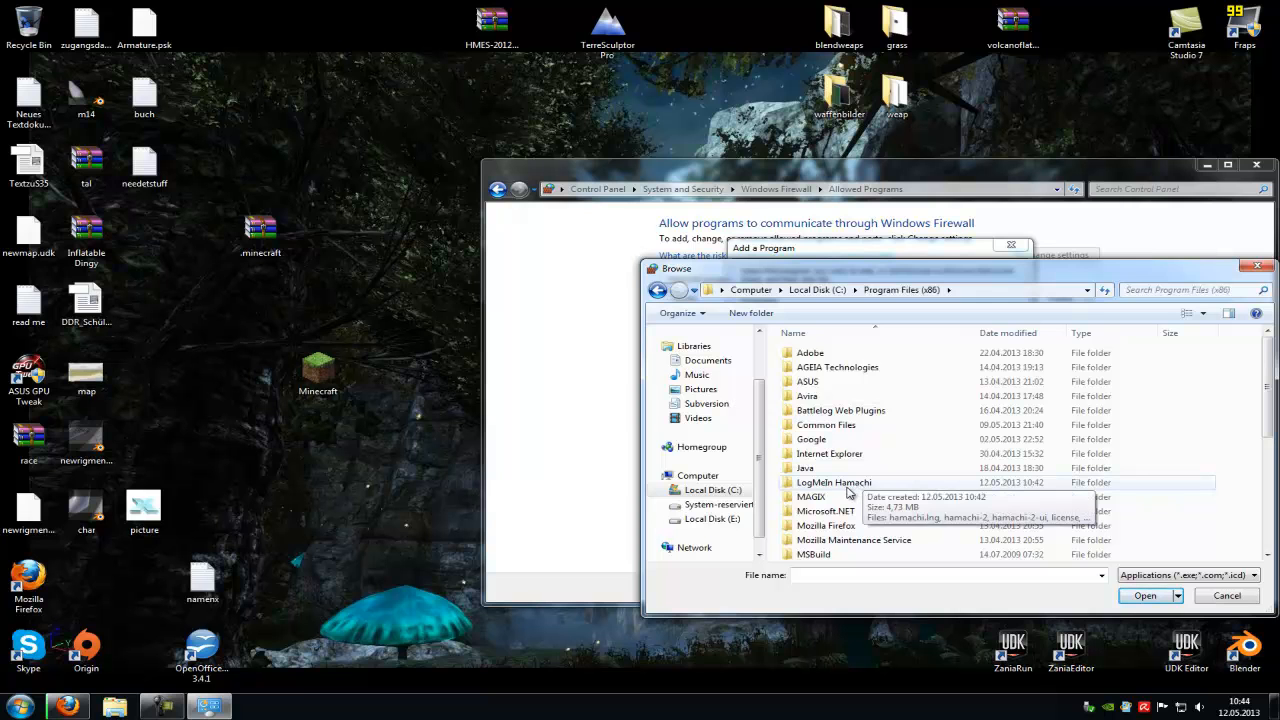
double_click(833, 482)
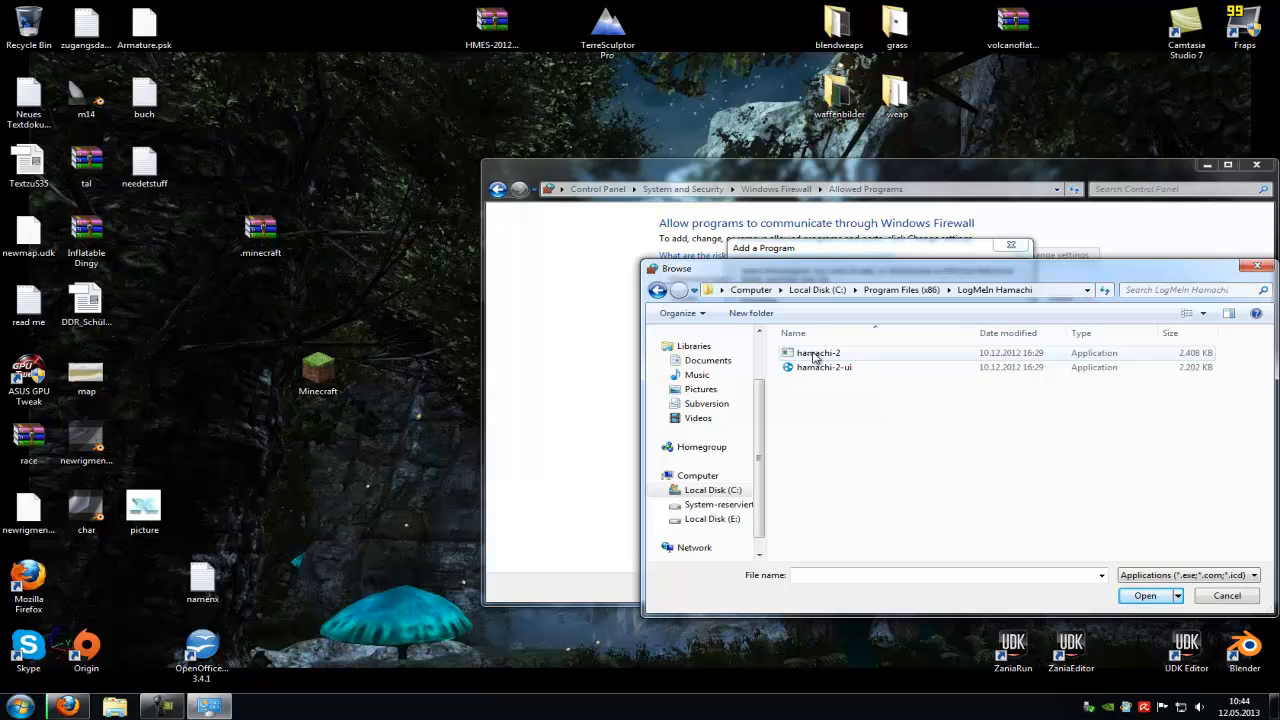
- Select hamachi-2 and add it as Hamachi Client Tunneling Engine to the allowed list
left_click(818, 352)
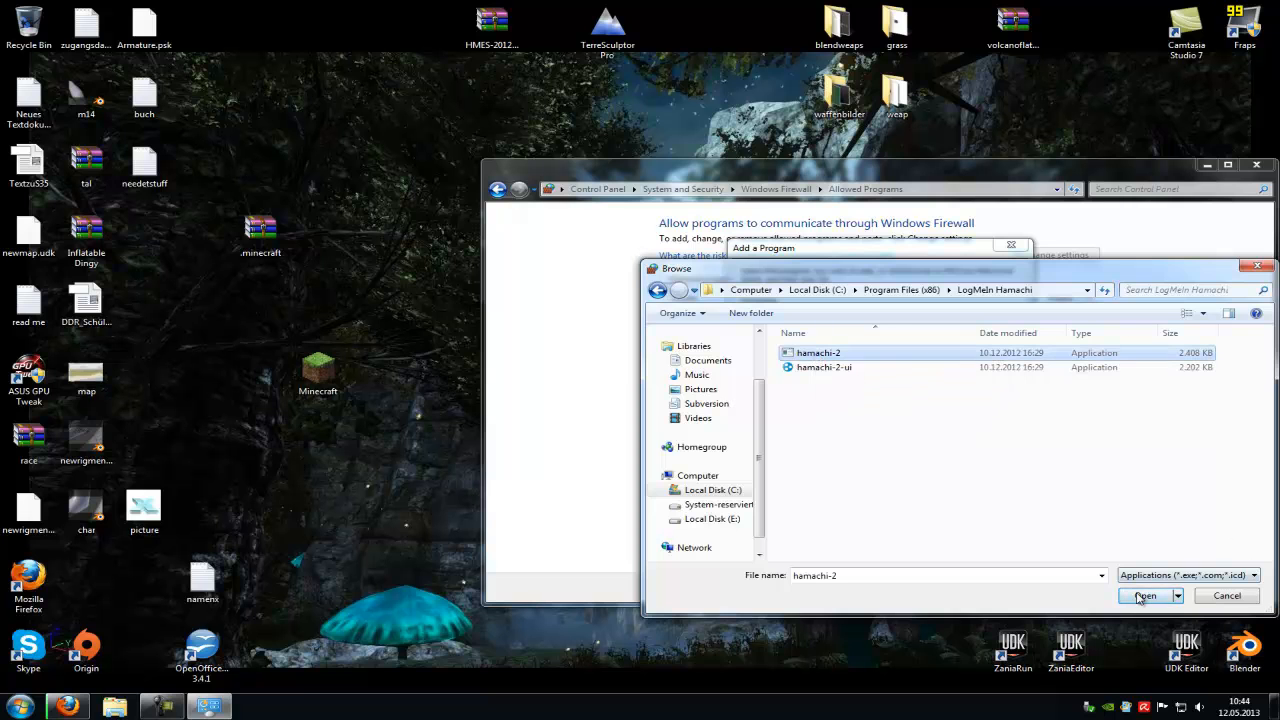
left_click(1144, 596)
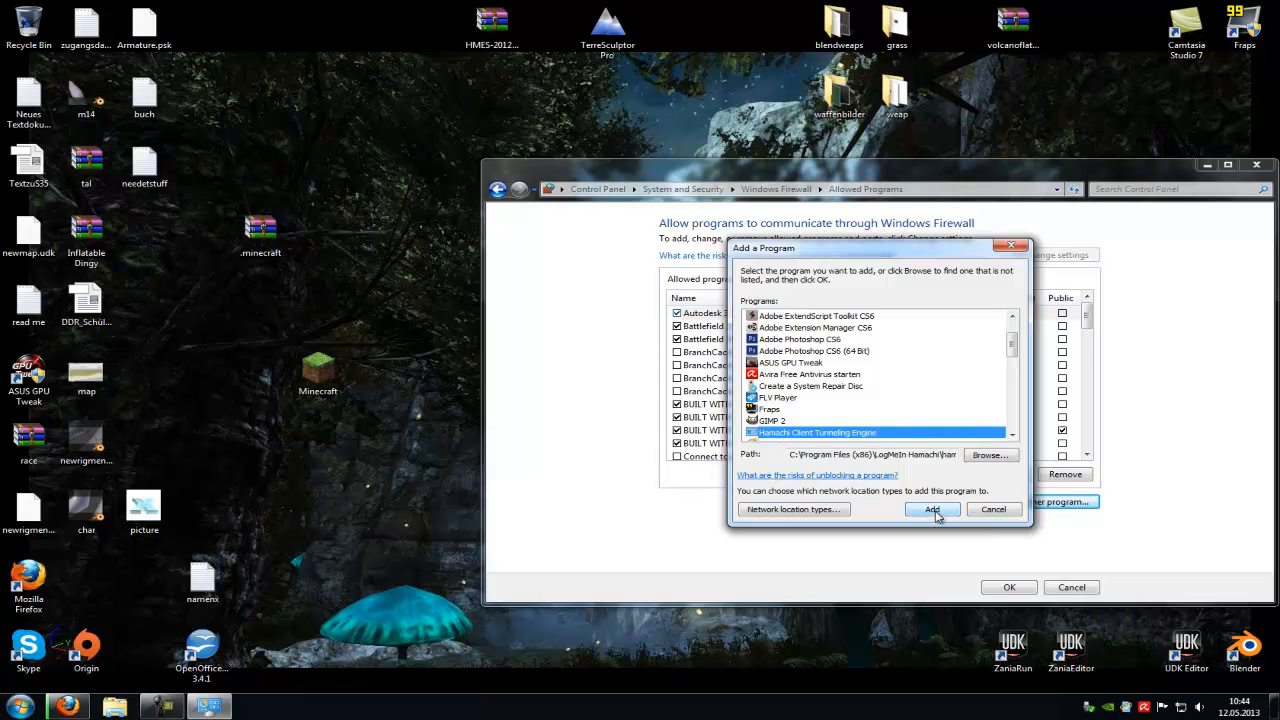
left_click(931, 509)
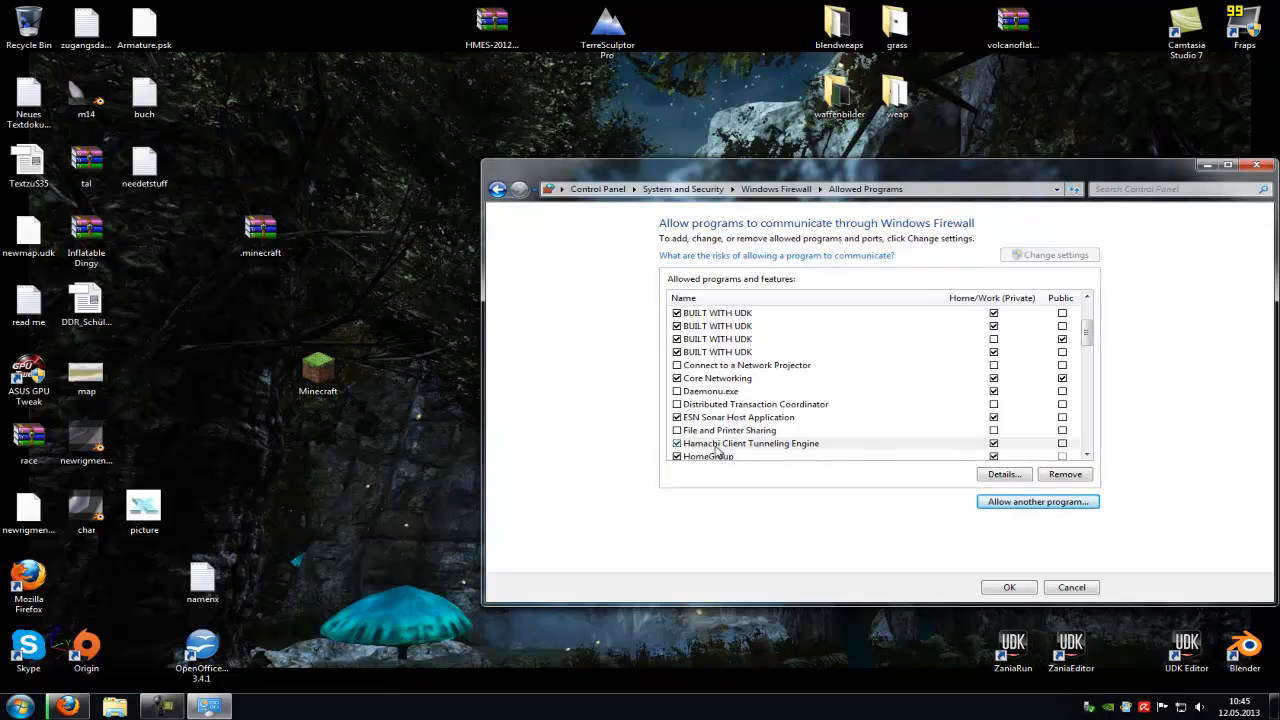
mouse_move(745, 448)
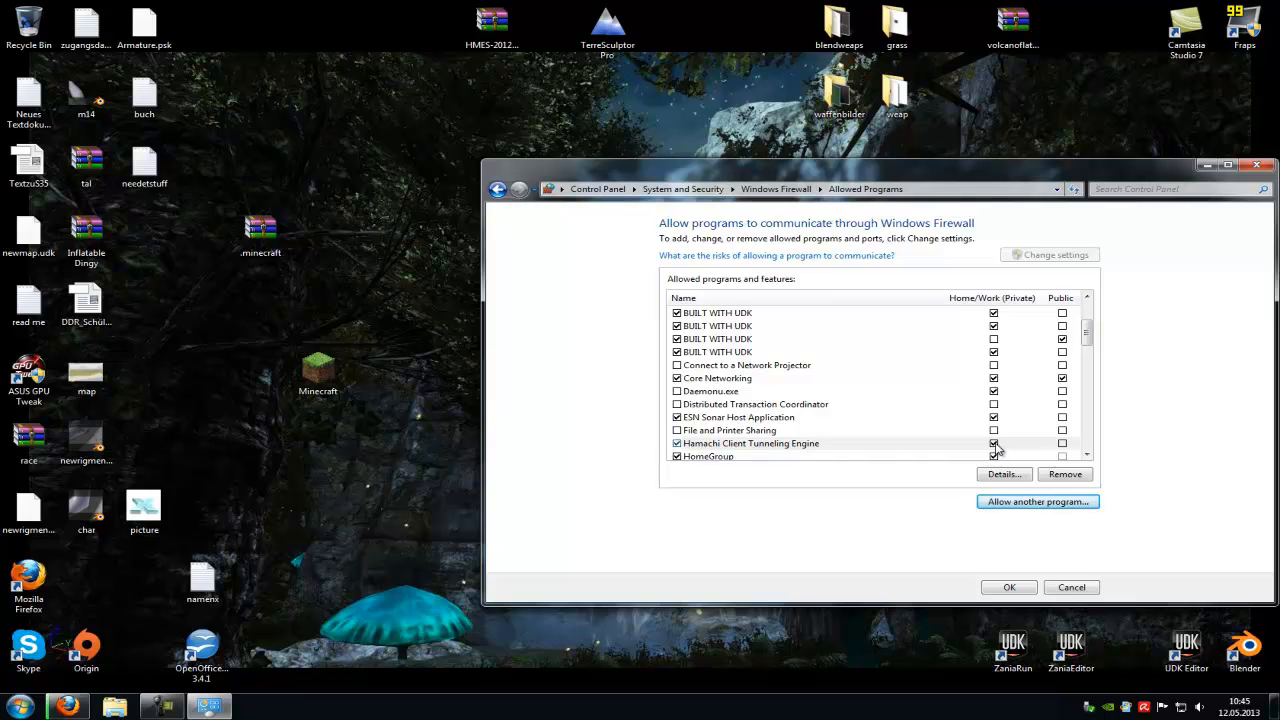
- Tick Public for Hamachi Client Tunneling Engine and save with OK
left_click(1062, 456)
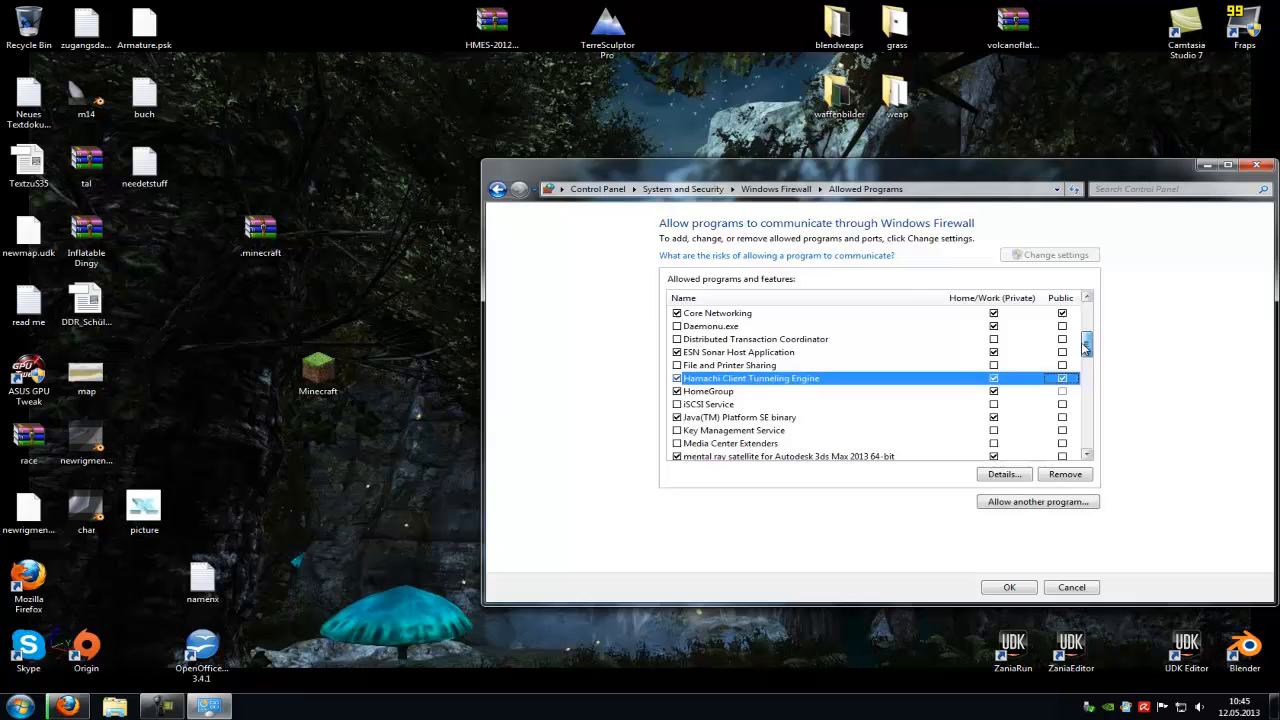
scroll("down", 3)
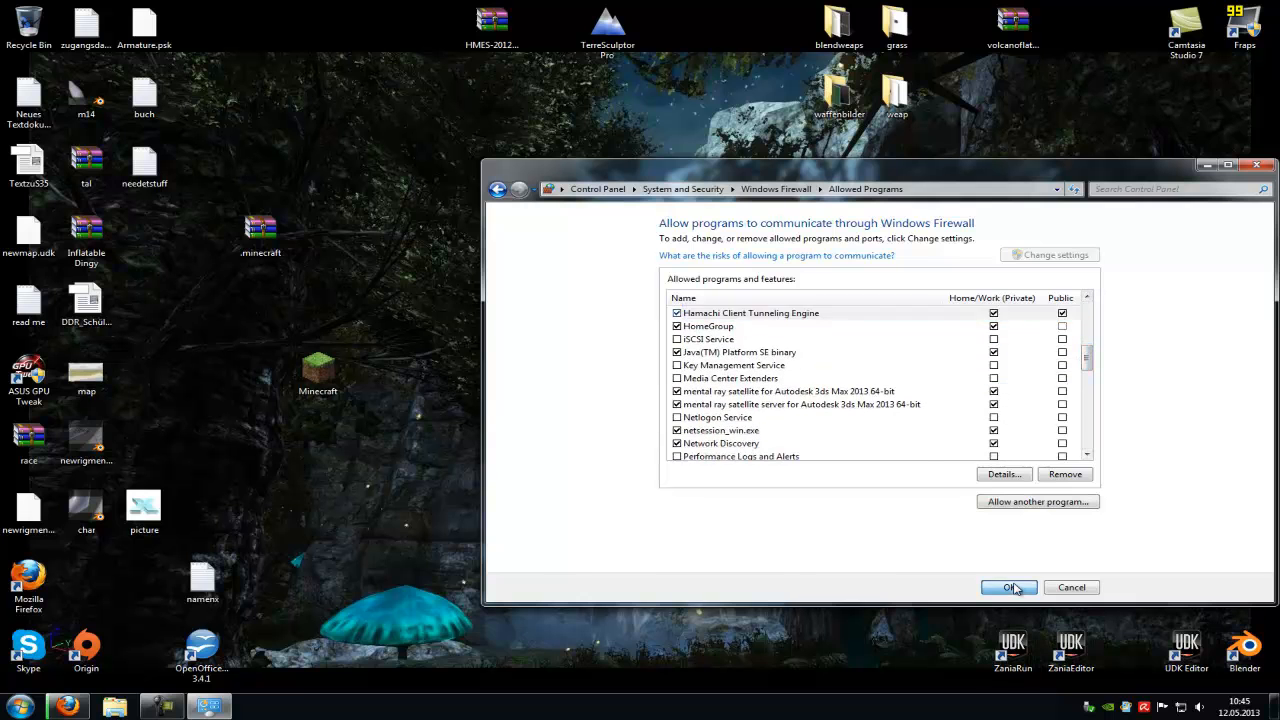
left_click(1008, 587)
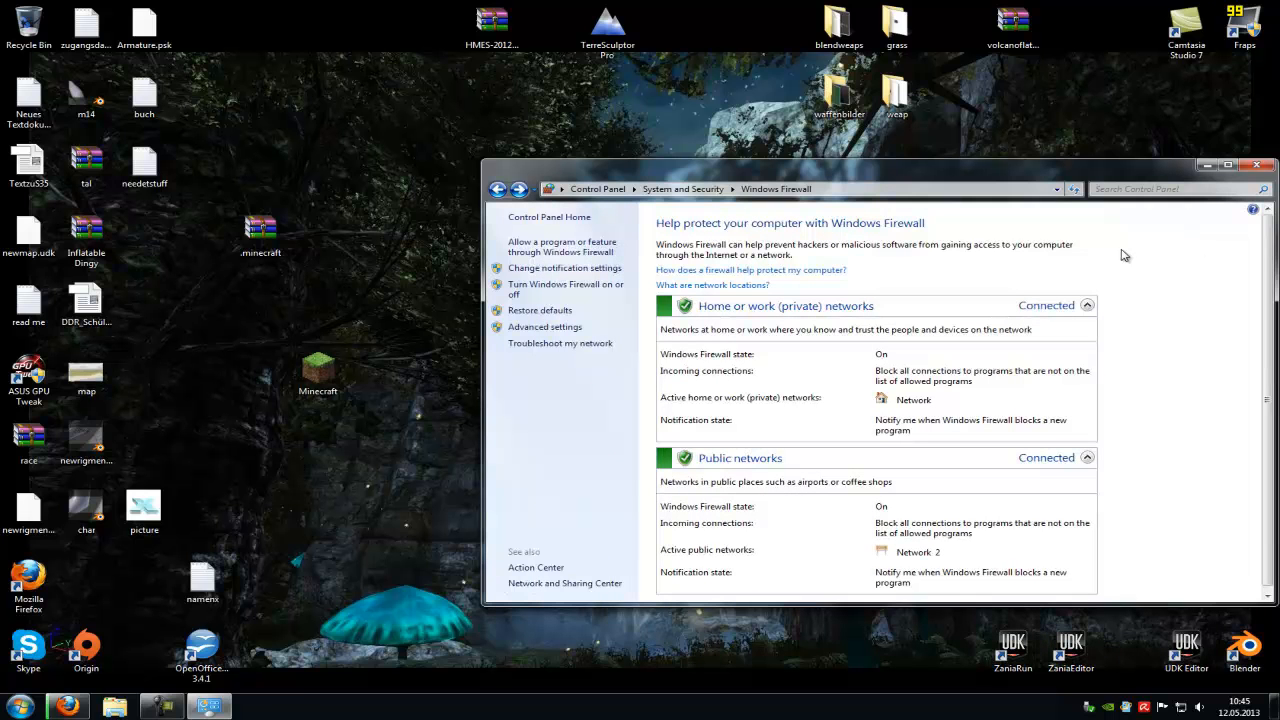
mouse_move(1110, 446)
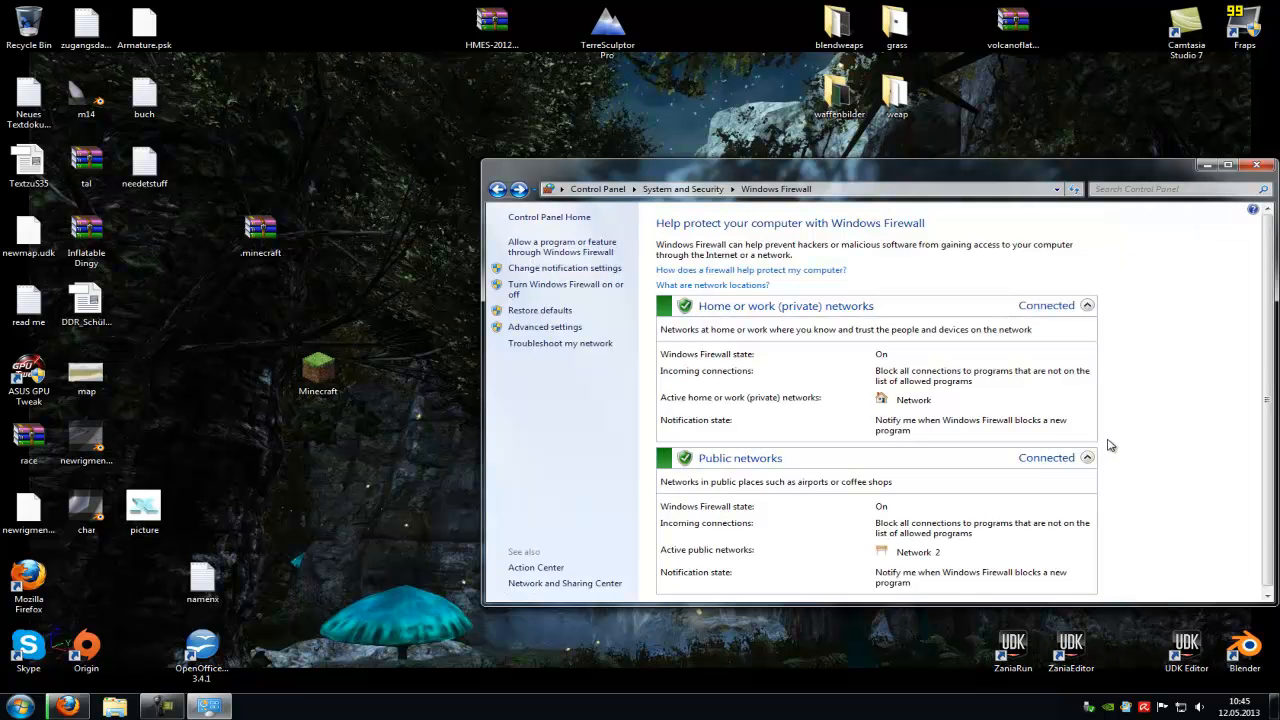